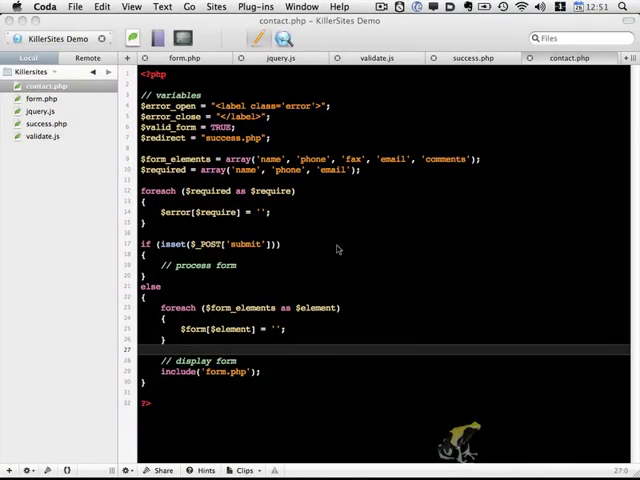
pyautogui.moveTo(200, 388)
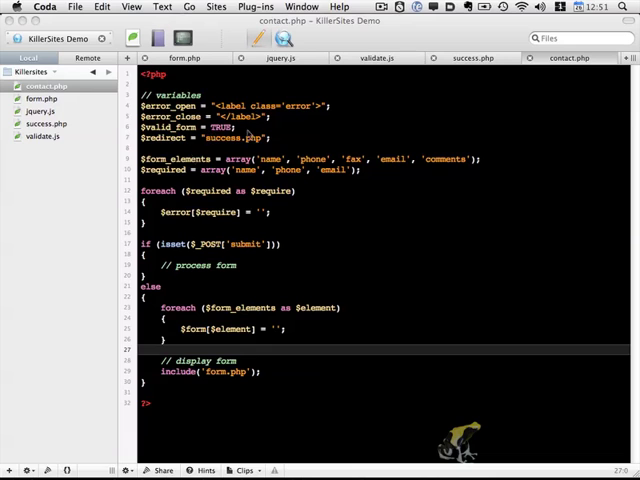
pyautogui.moveTo(200, 184)
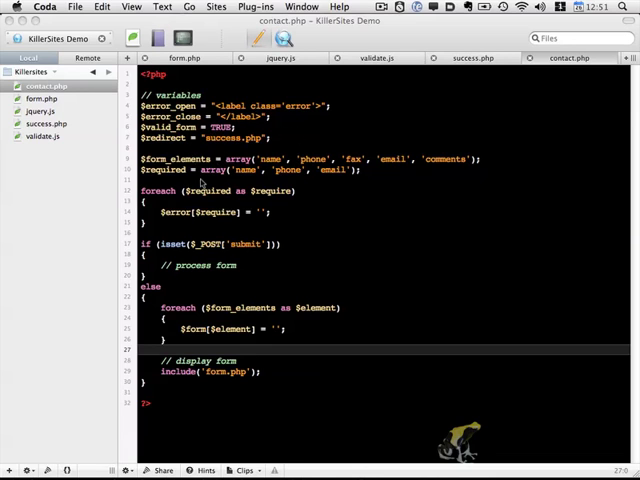
pyautogui.moveTo(320, 176)
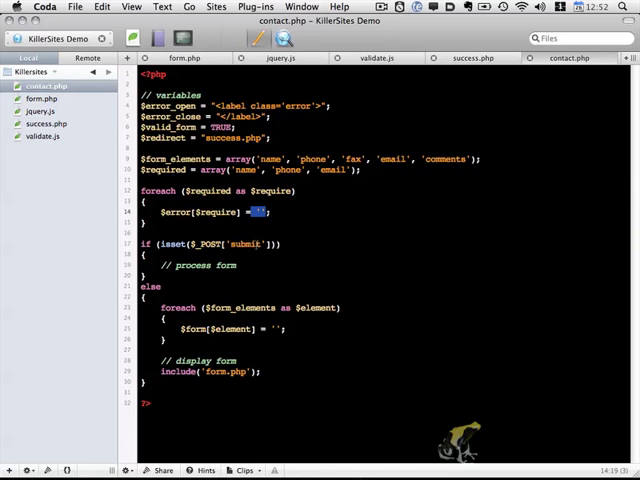
# Add a '// get form data' comment and reuse the existing foreach line over $form_elements.
pyautogui.doubleClick(188, 264)
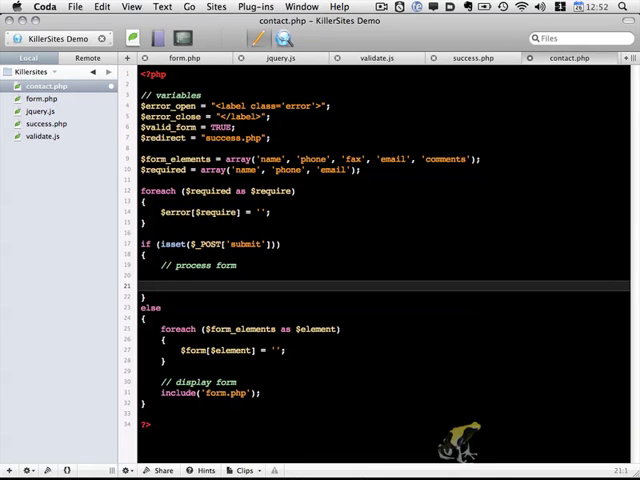
pyautogui.write('// get form')
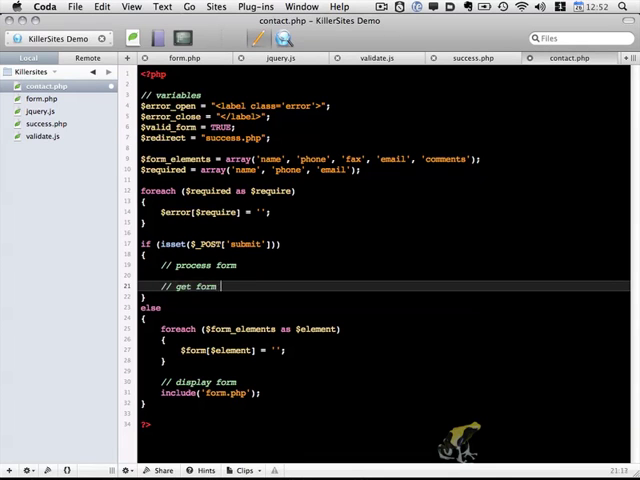
pyautogui.write('data')
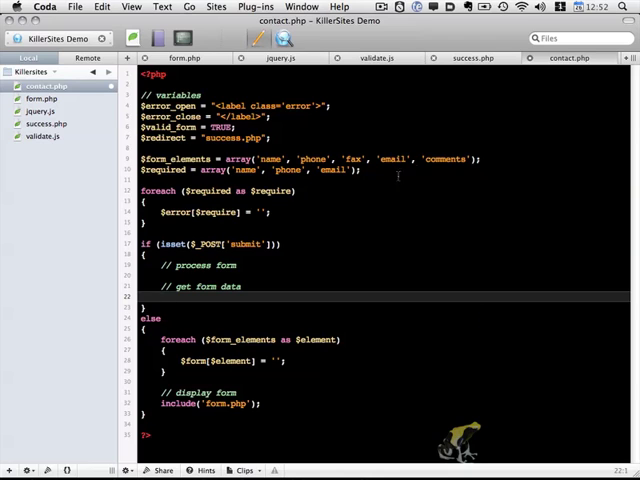
pyautogui.tripleClick(310, 160)
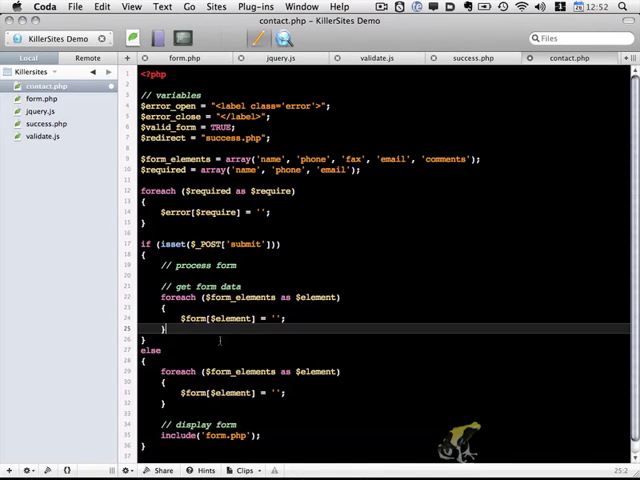
pyautogui.moveTo(236, 364)
pyautogui.write('html')
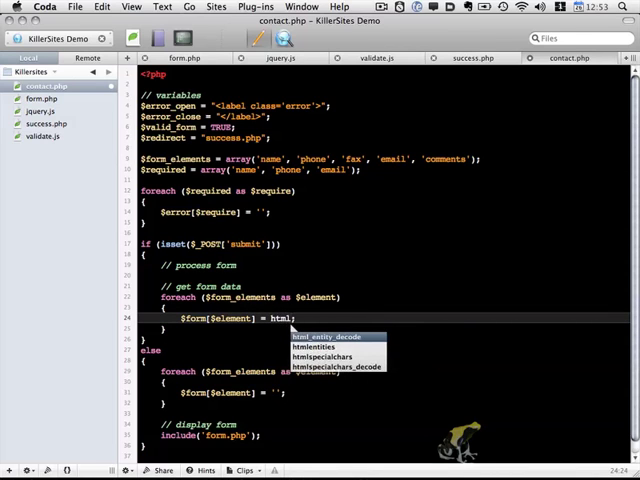
# Assign $form[$element] = htmlspecialchars($_POST[$element]); inside the loop.
pyautogui.click(316, 356)
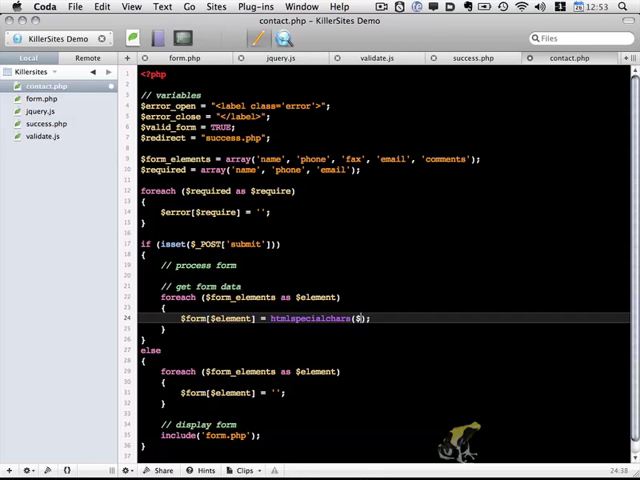
pyautogui.write('_POST[$element')
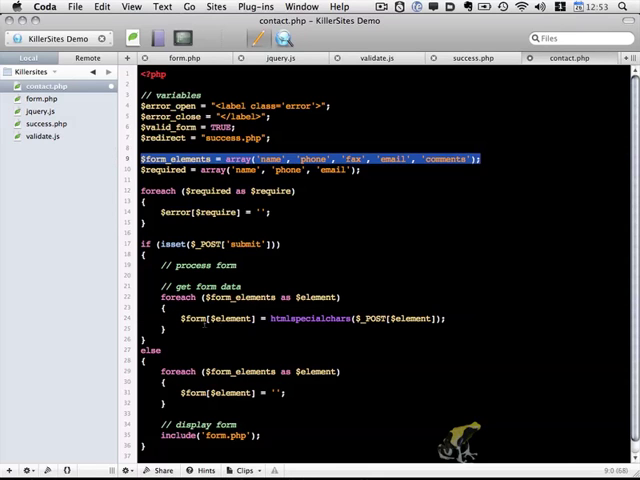
pyautogui.click(202, 320)
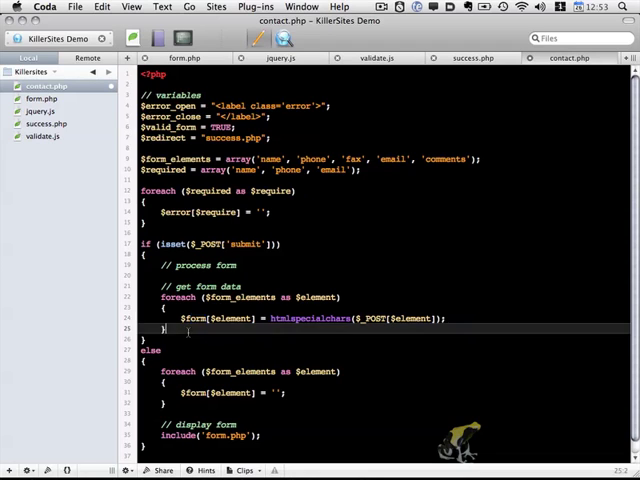
# Write the '// check form elements' and '// check if form is valid' placeholder comments below the loop.
pyautogui.write('// check form elements')
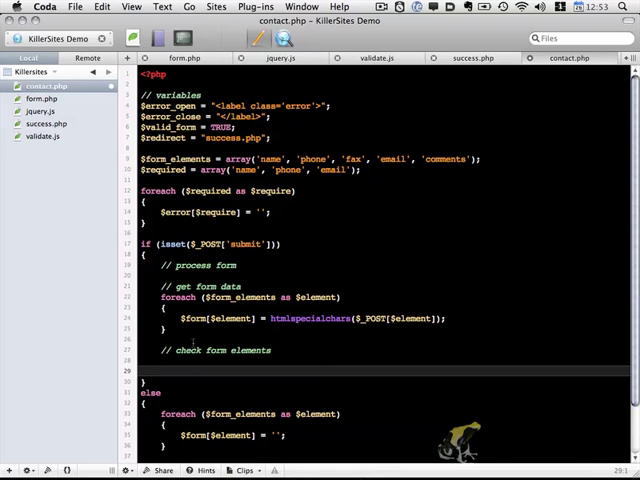
pyautogui.click(210, 360)
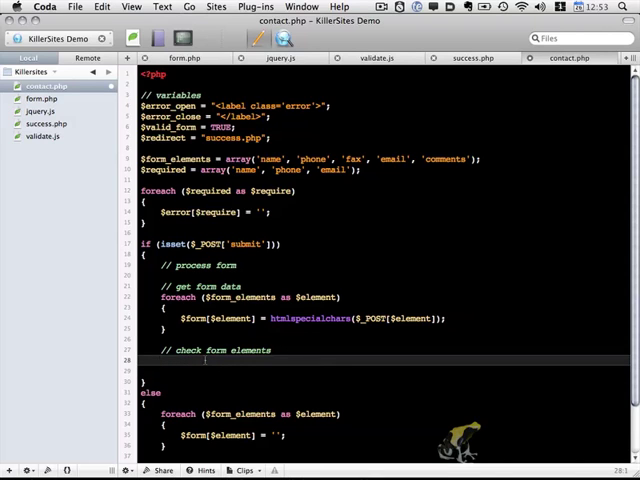
pyautogui.click(160, 360)
pyautogui.write('//')
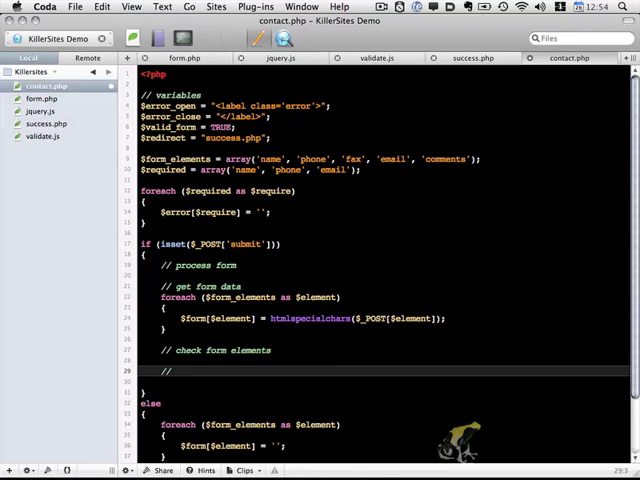
pyautogui.click(176, 372)
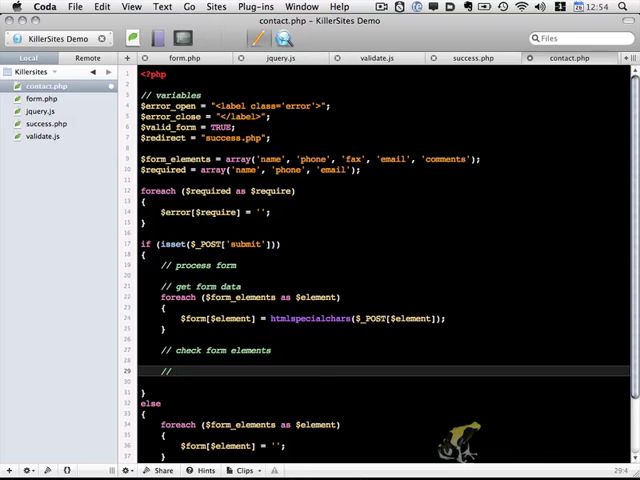
pyautogui.write('check if form is')
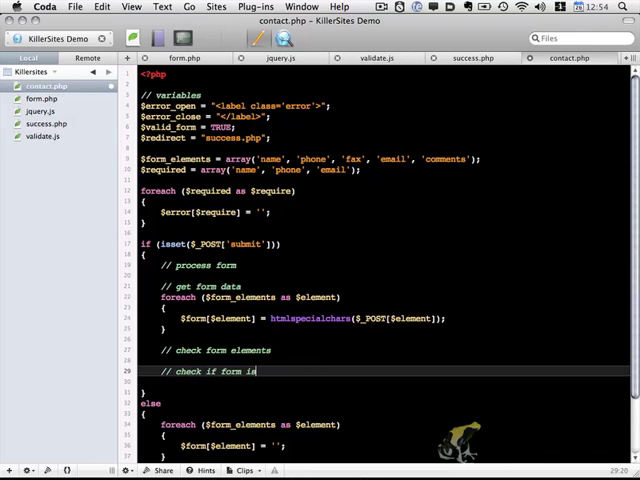
pyautogui.write('valid')
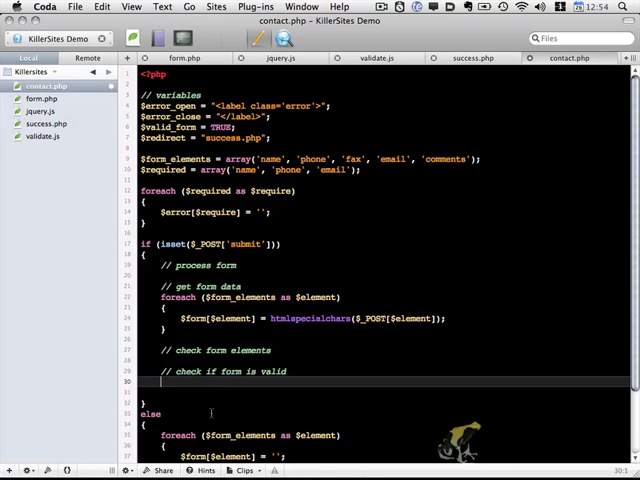
# Write if ($valid_form) { // redirect header("Location: " . $redirect); } with $valid_form = TRUE declared.
pyautogui.write('if ()')
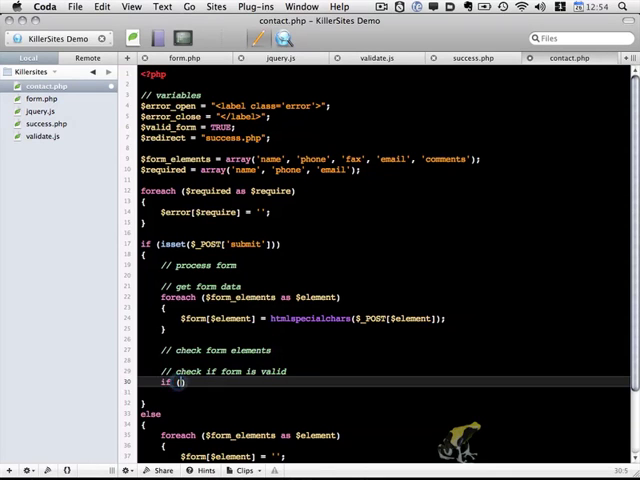
pyautogui.write('$valid_form')
pyautogui.write('//')
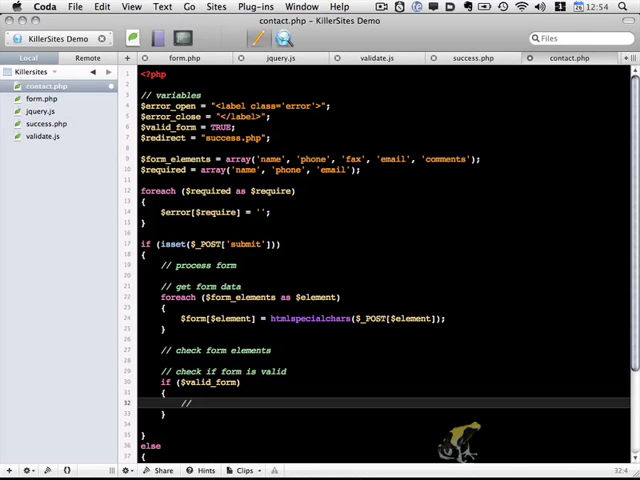
pyautogui.write('redirect')
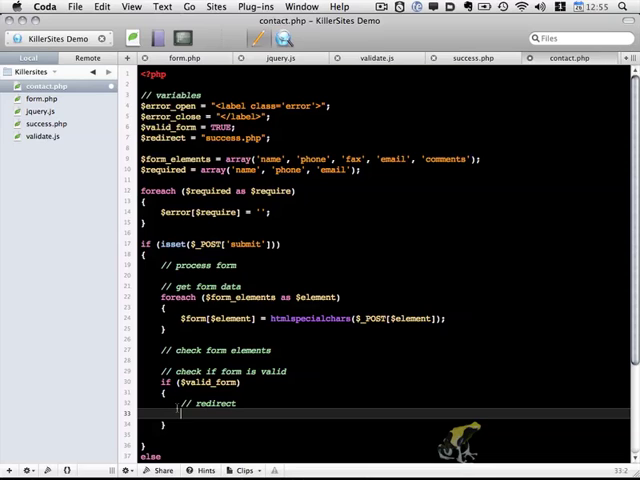
pyautogui.write('header(')
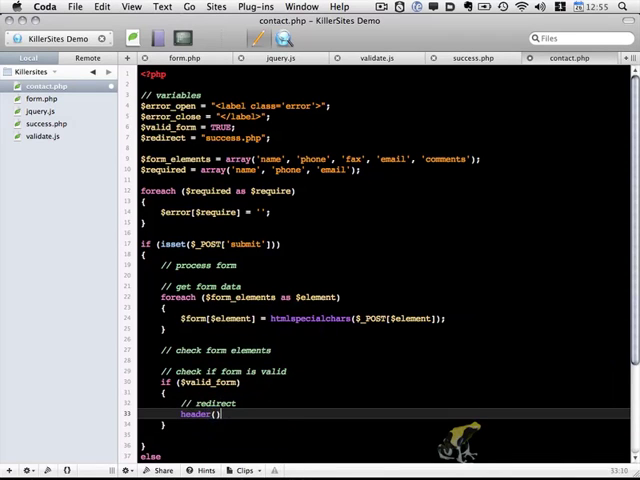
pyautogui.write('"L"')
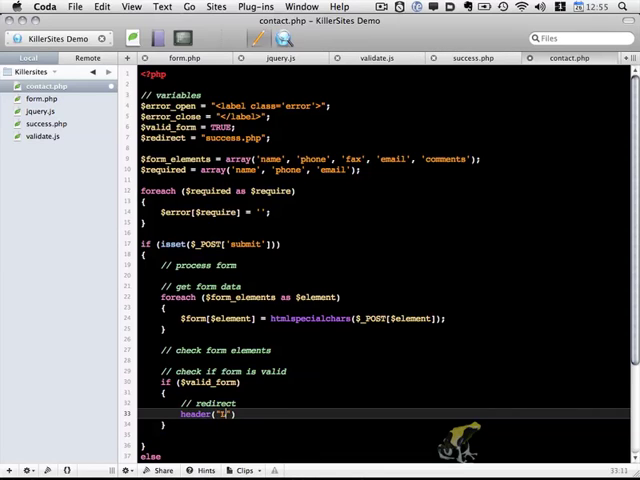
pyautogui.write('Location:')
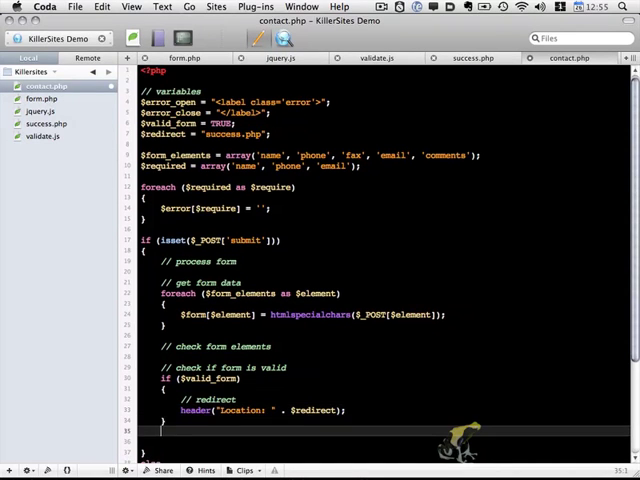
# Add an else branch containing include('form.php'); to show the form again.
pyautogui.write('else')
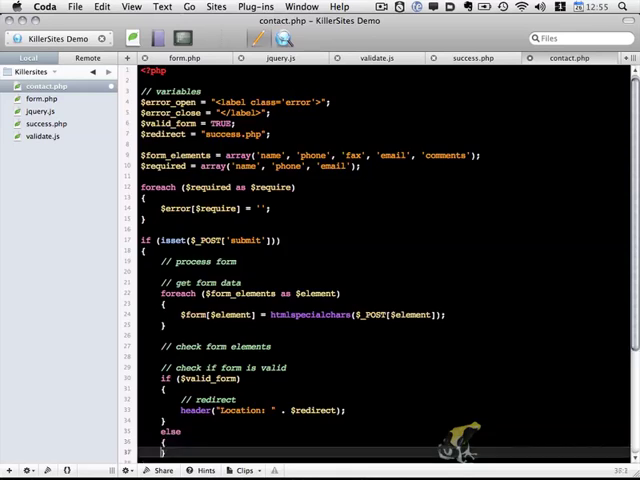
pyautogui.scroll(-3)
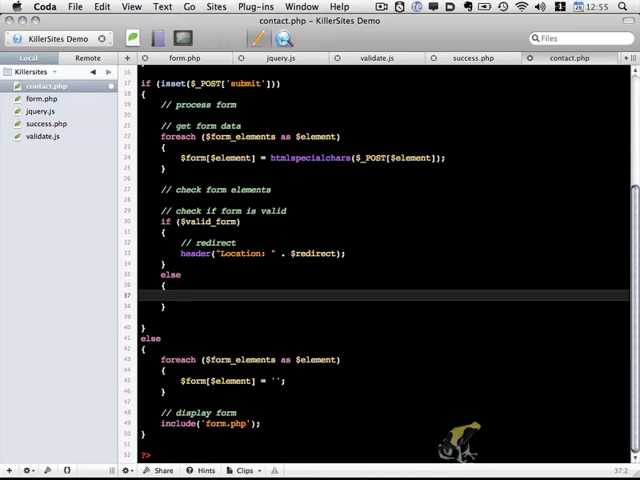
pyautogui.click(180, 296)
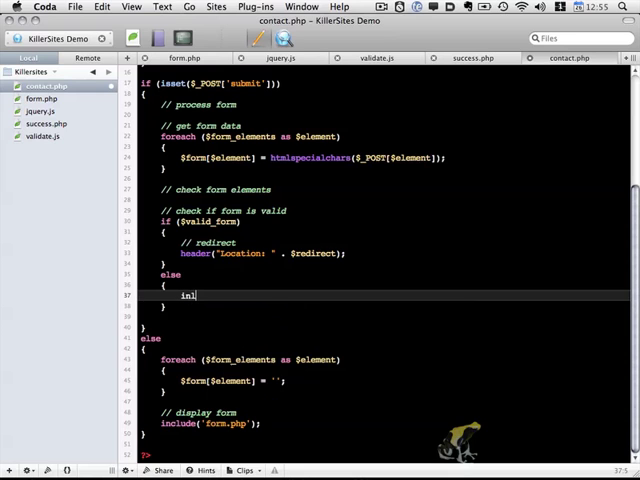
pyautogui.write('in')
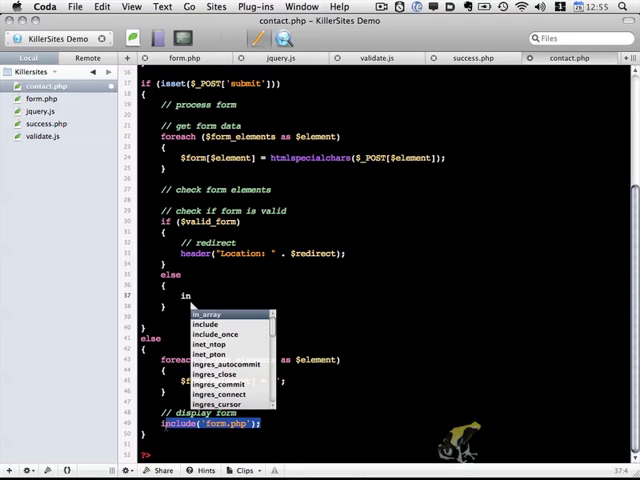
pyautogui.press('Escape')
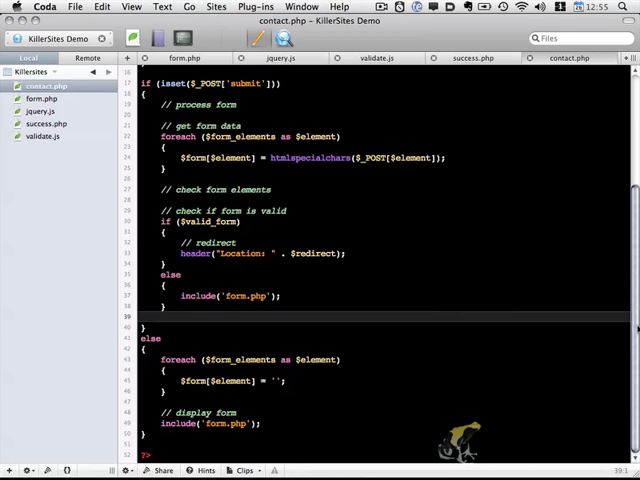
# Under a '// check required fields' comment, start an if testing $form['name'] == ''.
pyautogui.scroll(3)
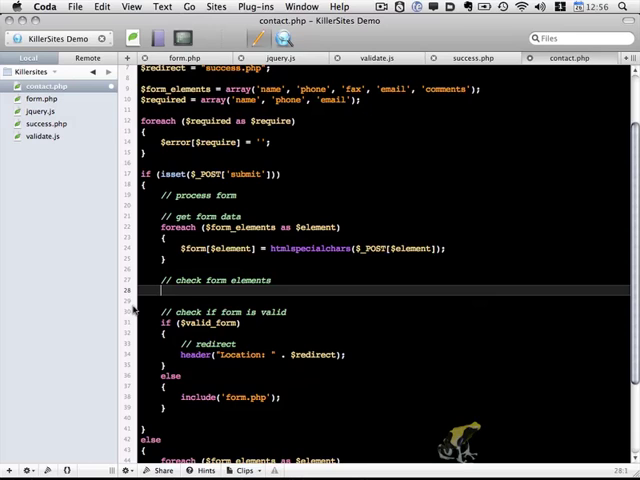
pyautogui.write('// check required')
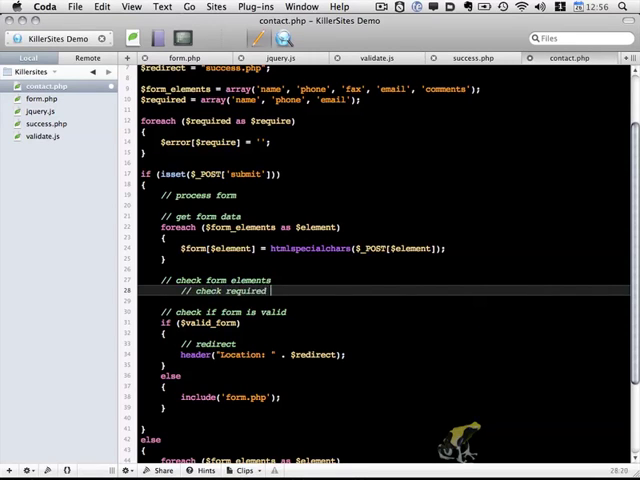
pyautogui.write('fields')
pyautogui.click(384, 300)
pyautogui.write('if')
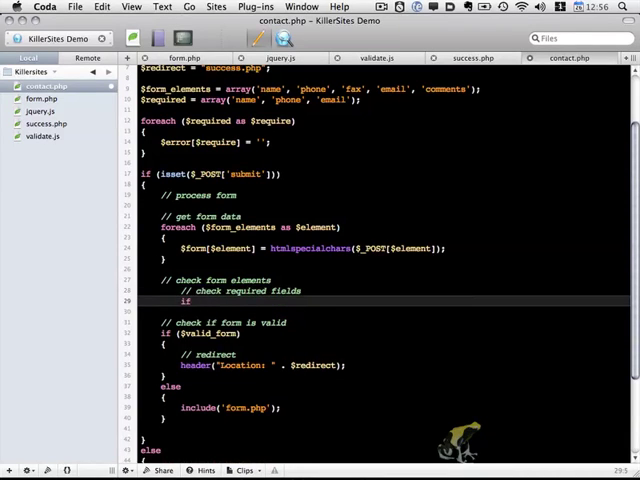
pyautogui.write('$form)')
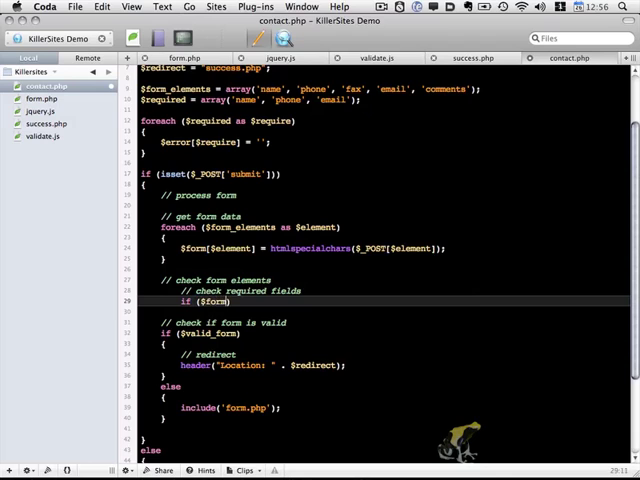
pyautogui.write('[]')
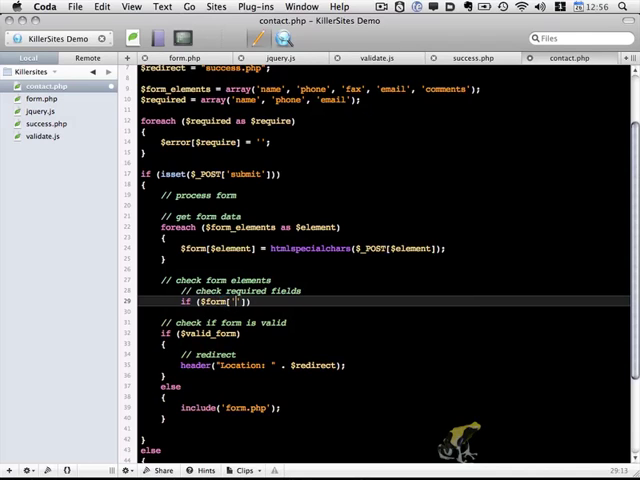
pyautogui.write('name')
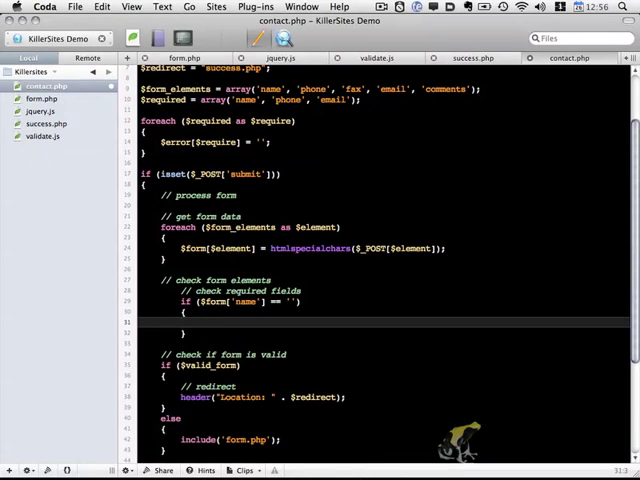
# Set $error['name'] to 'Please fill in all required fields!' and $valid_form = FALSE;.
pyautogui.write('$e')
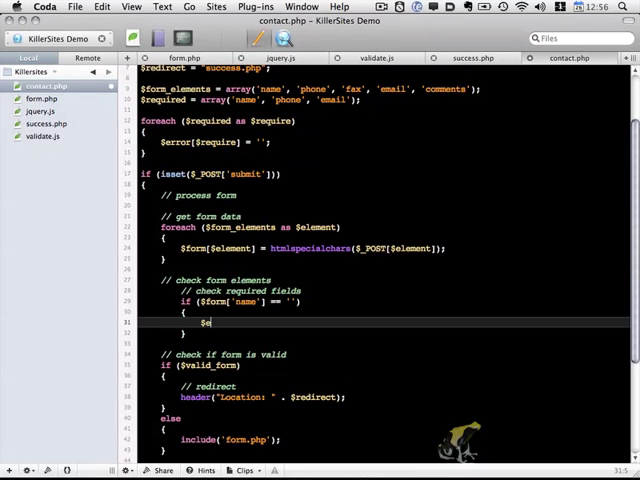
pyautogui.write('rror[]')
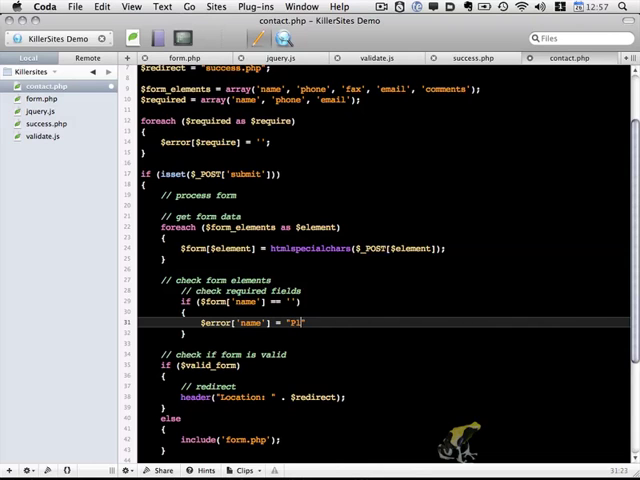
pyautogui.write('lease fill in all required fields"')
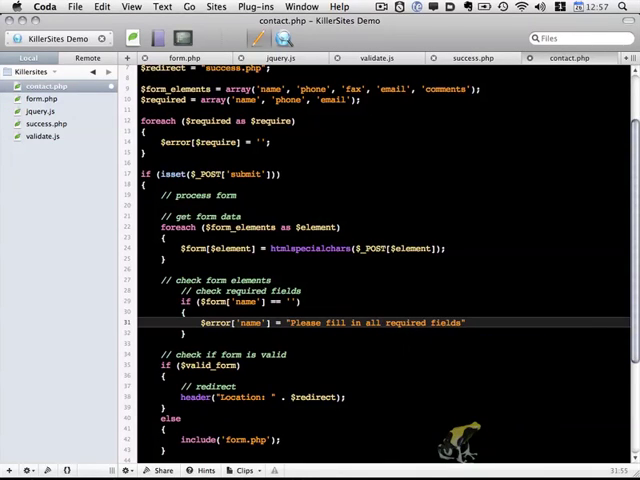
pyautogui.write(';')
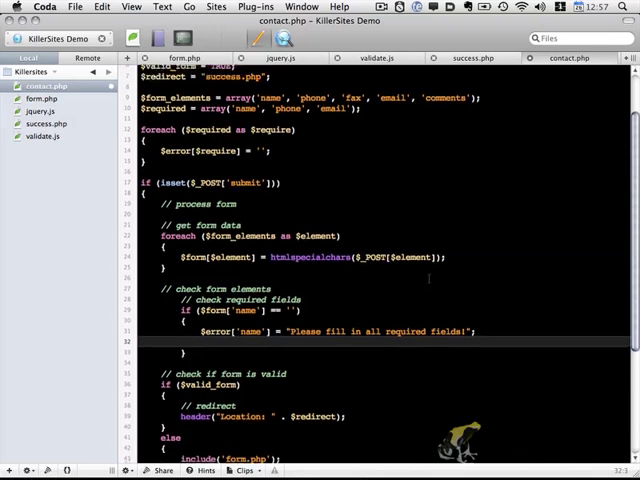
pyautogui.write('$valid_fo')
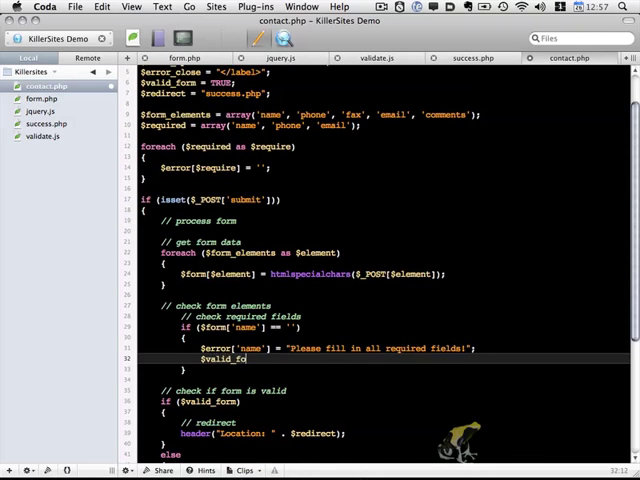
pyautogui.write('FALSE;')
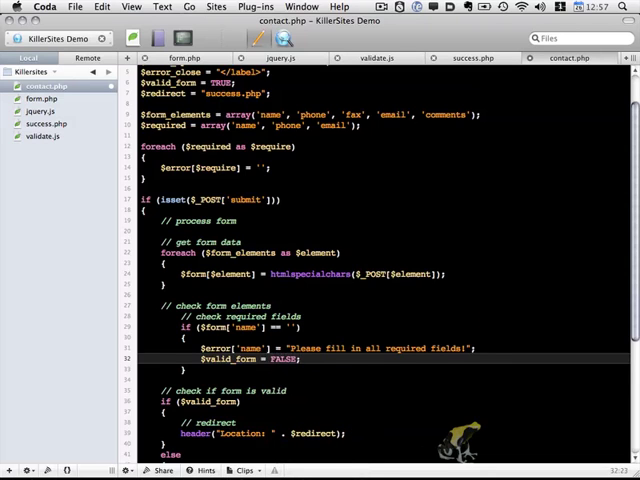
# Duplicate the name check for the phone and email fields with the same error message.
pyautogui.scroll(-3)
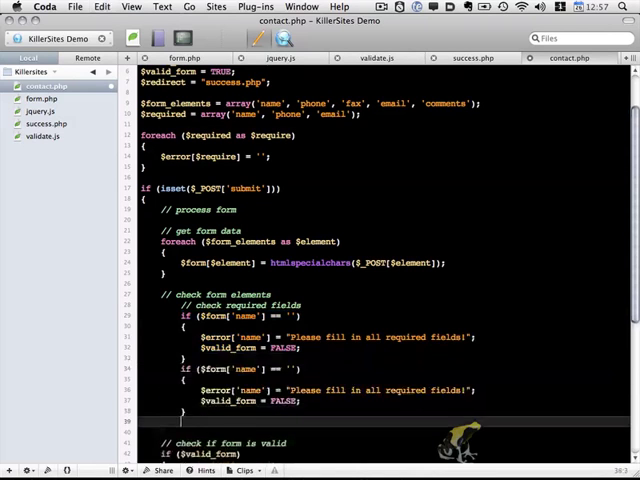
pyautogui.scroll(-3)
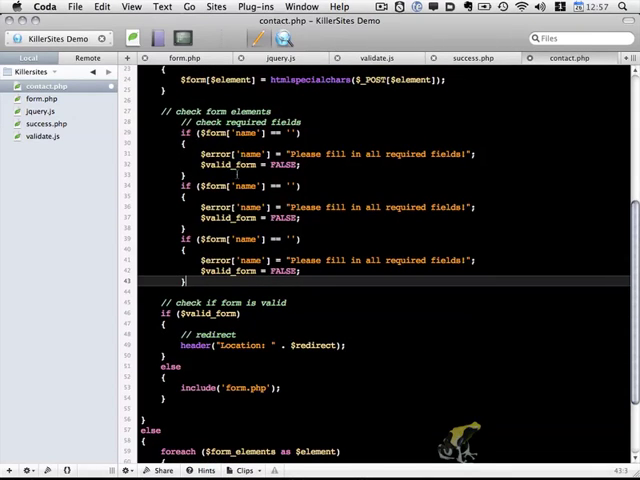
pyautogui.doubleClick(250, 186)
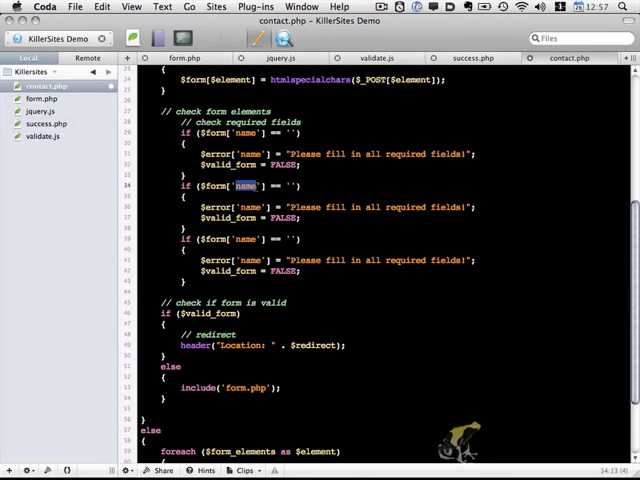
pyautogui.write('phone')
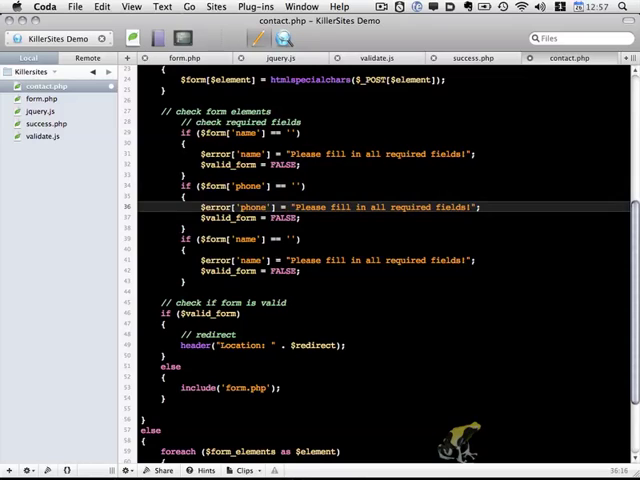
pyautogui.doubleClick(250, 238)
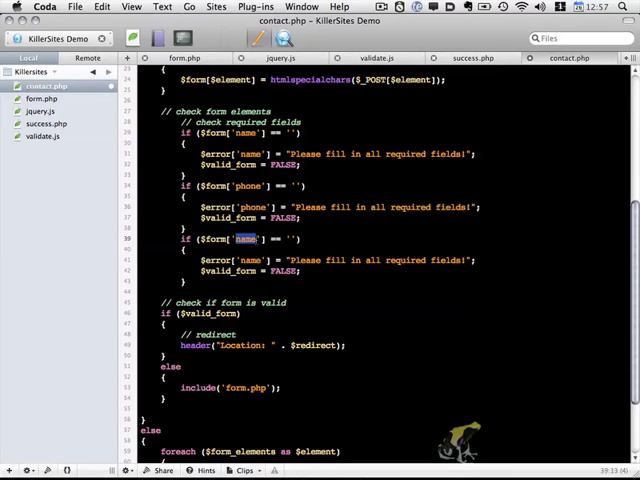
pyautogui.write('email')
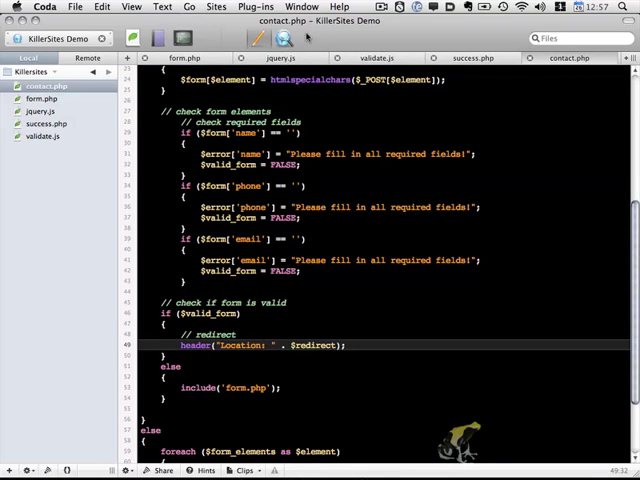
# Preview contact.php and submit the form with all fields left empty.
pyautogui.click(284, 38)
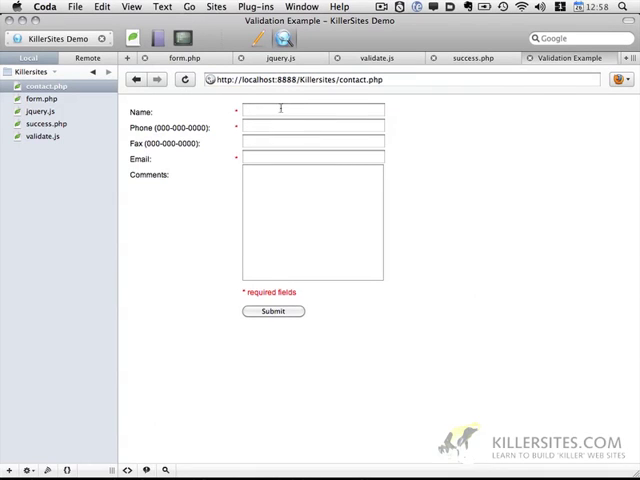
pyautogui.moveTo(296, 114)
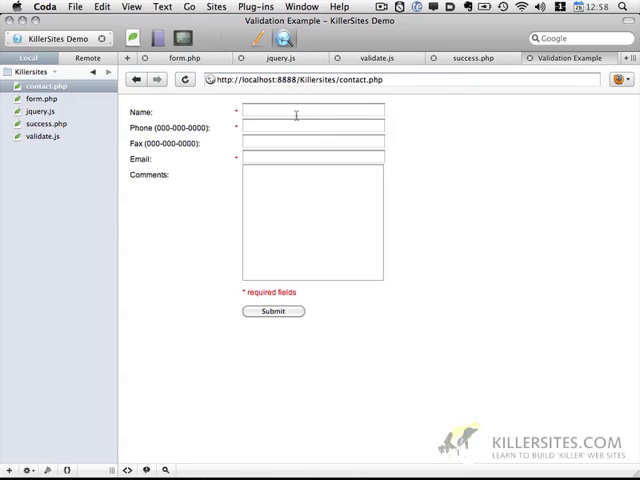
pyautogui.click(312, 110)
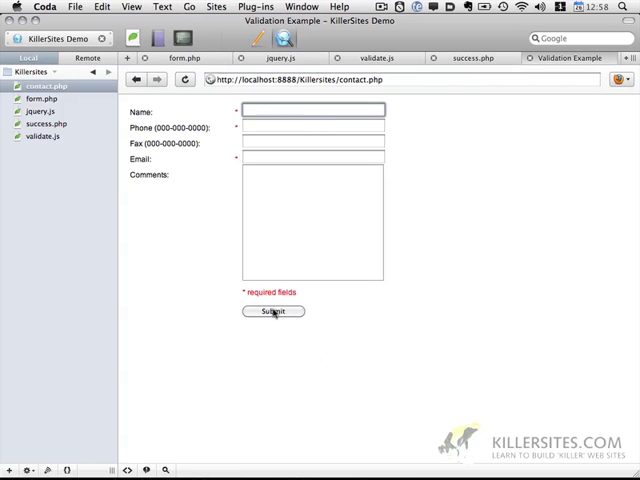
pyautogui.click(272, 312)
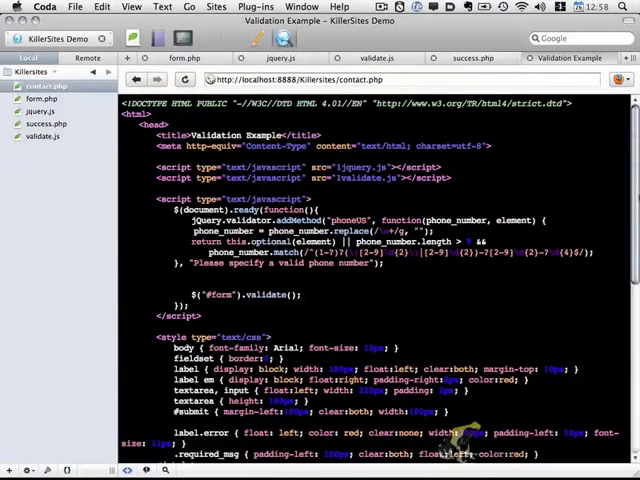
# Wrap the error message as $error_open . "Please fill in all required fields!" . $error_close and copy it to the other checks.
pyautogui.scroll(-3)
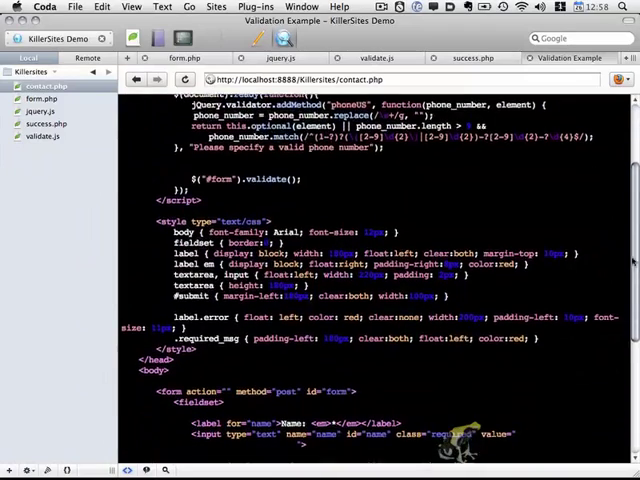
pyautogui.scroll(-3)
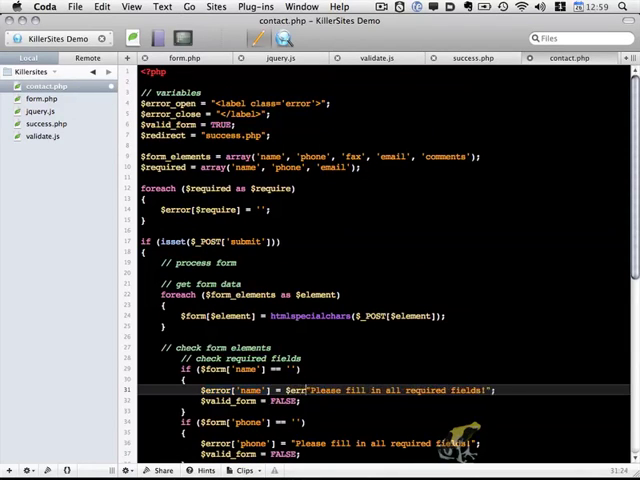
pyautogui.write('error_open .')
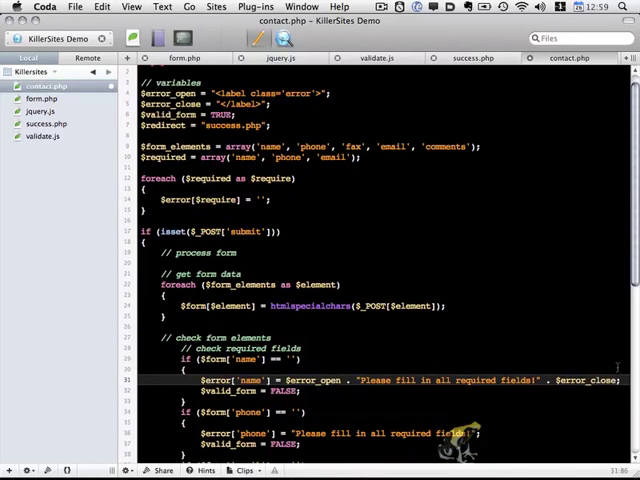
pyautogui.moveTo(290, 380); pyautogui.dragTo(620, 380)
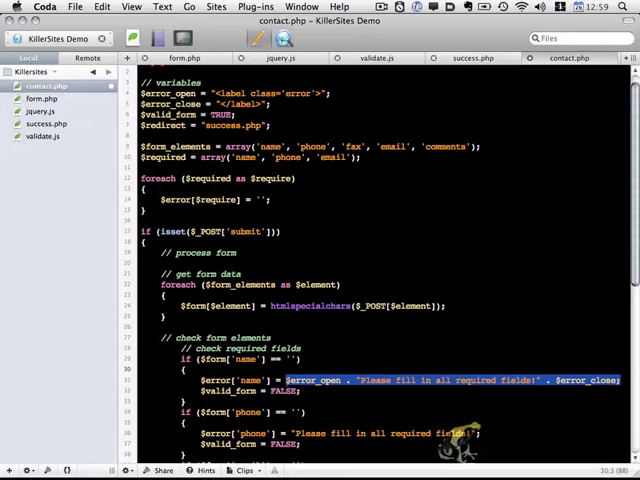
pyautogui.scroll(-3)
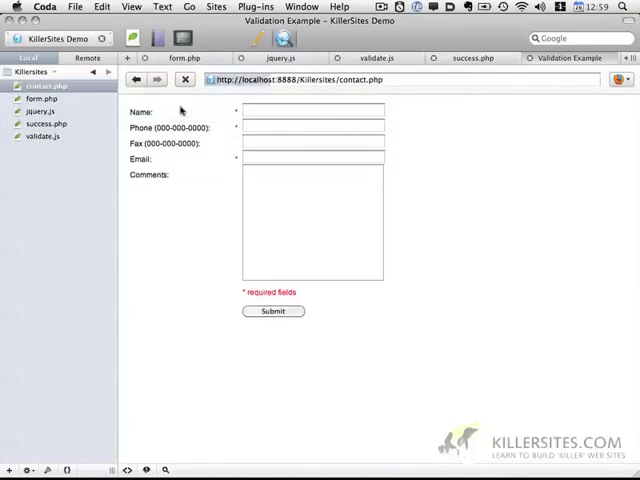
# Submit the empty form to show the red error messages and view the returned source.
pyautogui.click(272, 312)
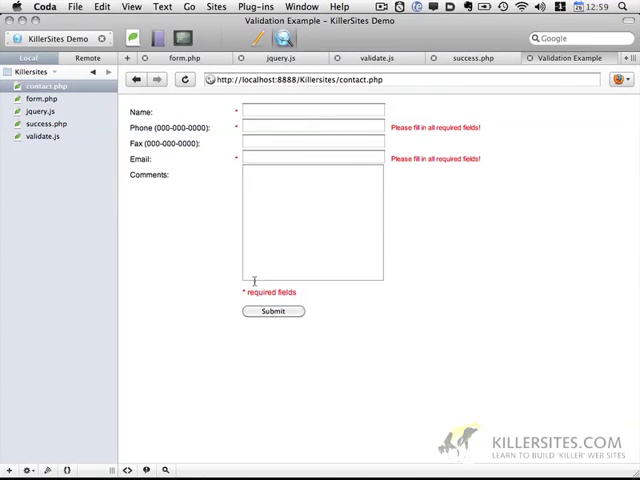
pyautogui.click(312, 112)
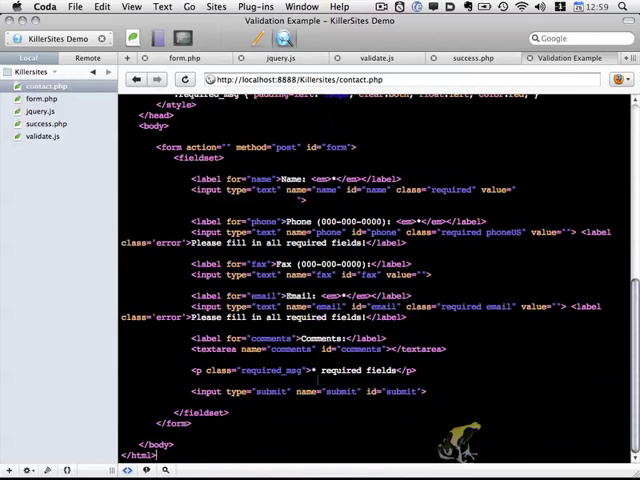
# Select the name input line in the source, then return to the rendered form with its errors.
pyautogui.doubleClick(230, 200)
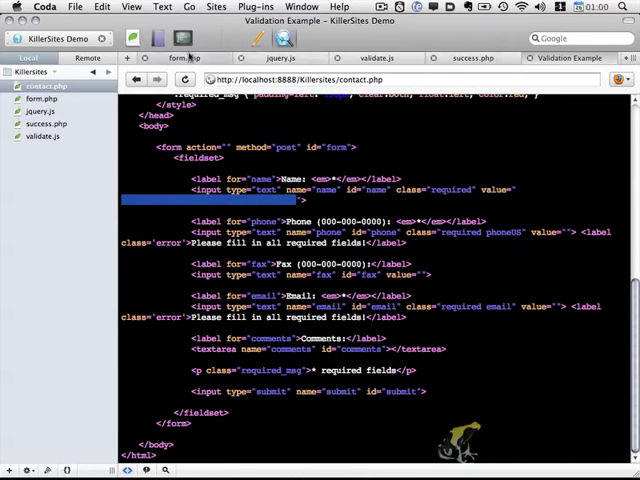
pyautogui.click(184, 56)
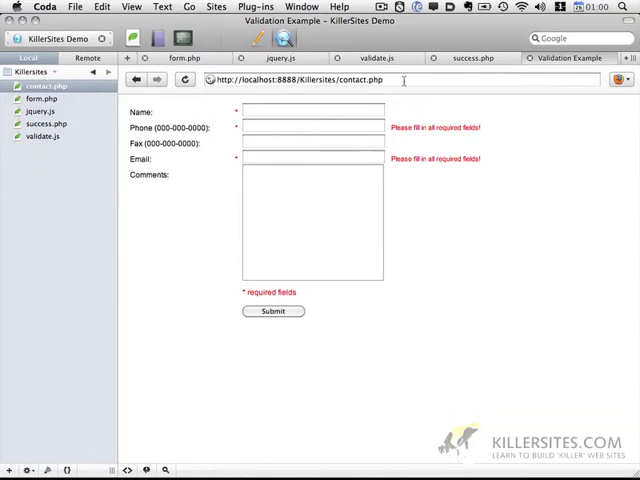
# Resubmit the empty form so the error shows beside Name, then switch to form.php's markup.
pyautogui.click(272, 312)
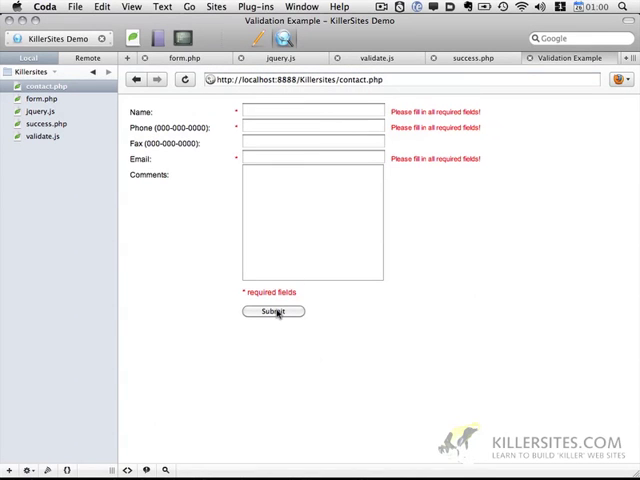
pyautogui.click(184, 56)
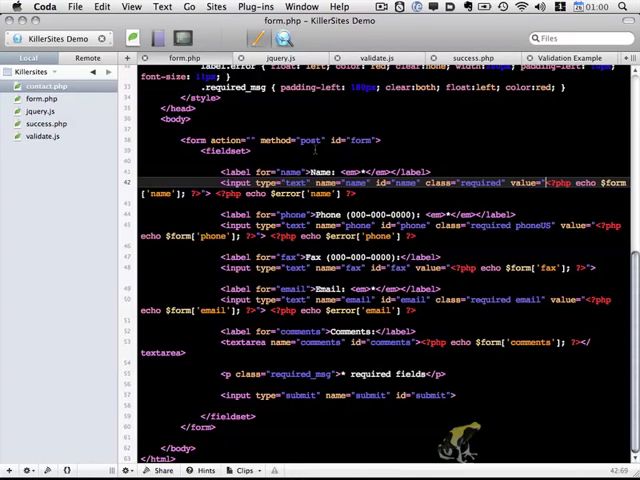